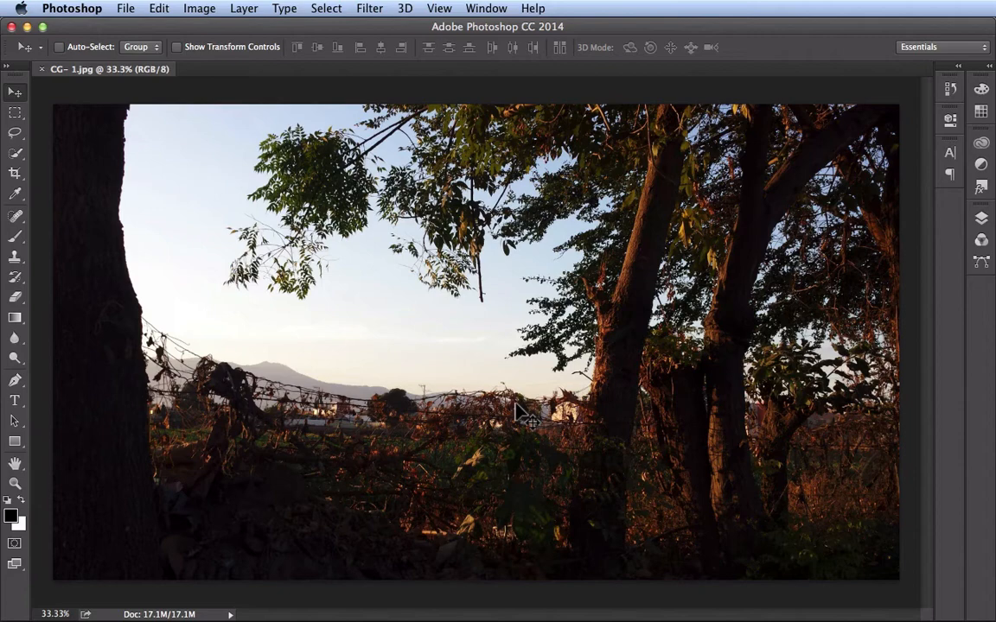
pyautogui.moveTo(484, 19)
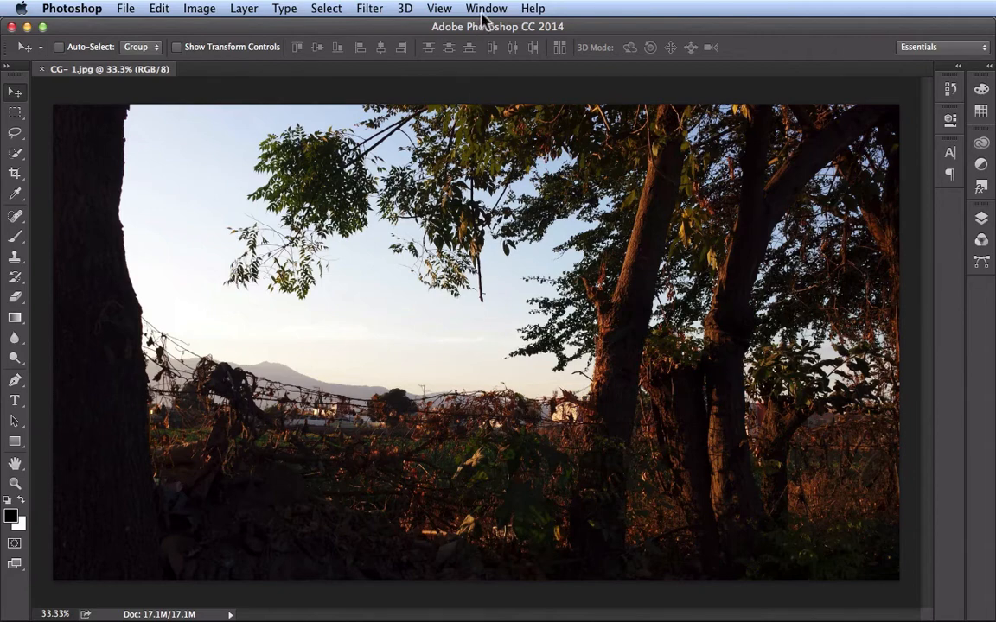
# Show the Adjustments panel from the Window menu beside the tree photo.
pyautogui.click(486, 7)
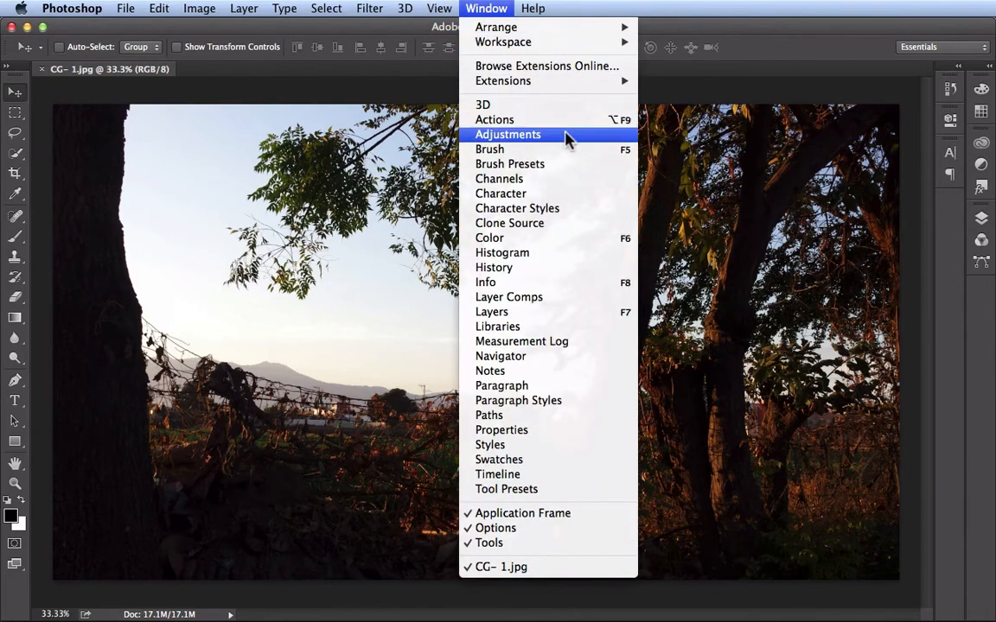
pyautogui.click(509, 135)
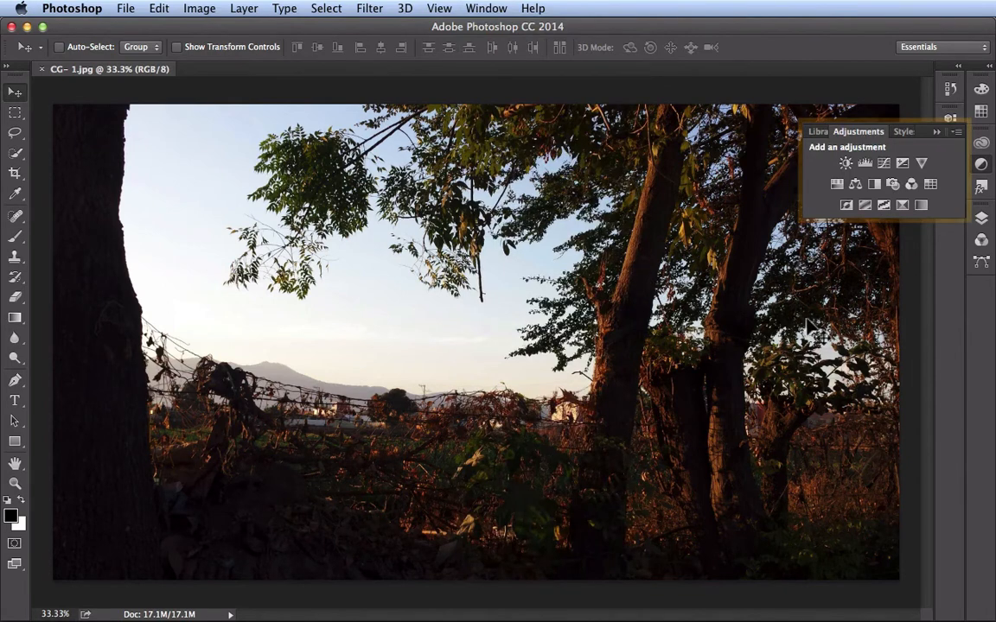
pyautogui.moveTo(864, 291)
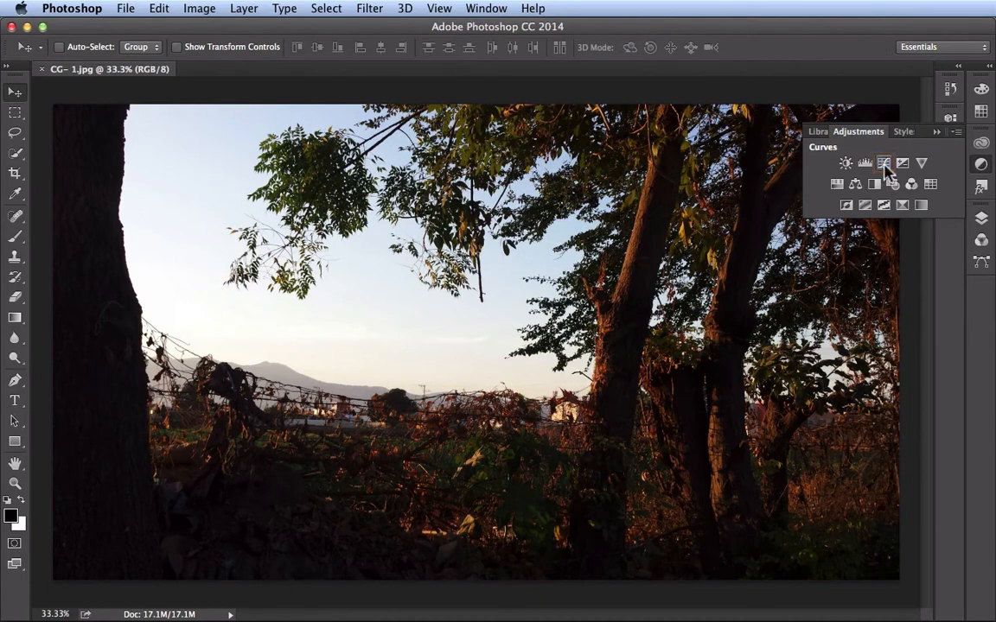
# Add a Curves adjustment layer and choose the on-image targeted adjustment tool.
pyautogui.click(883, 163)
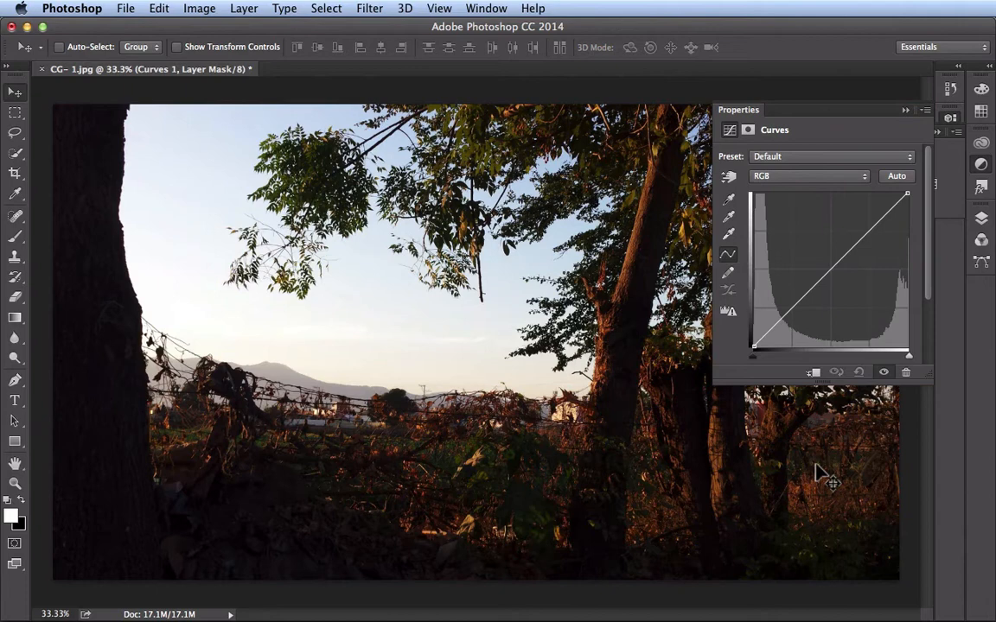
pyautogui.click(828, 274)
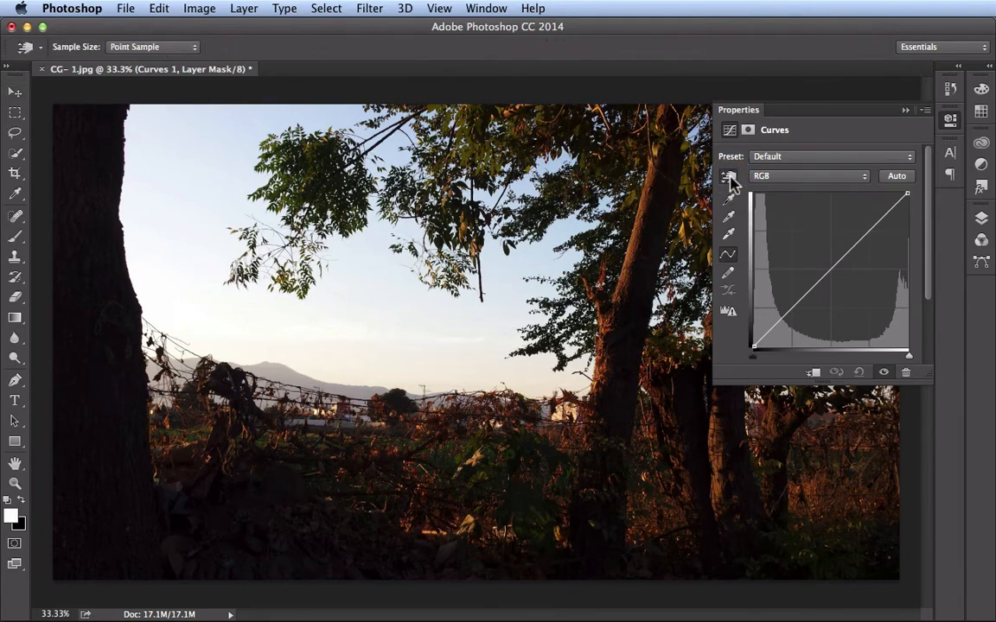
pyautogui.moveTo(729, 177)
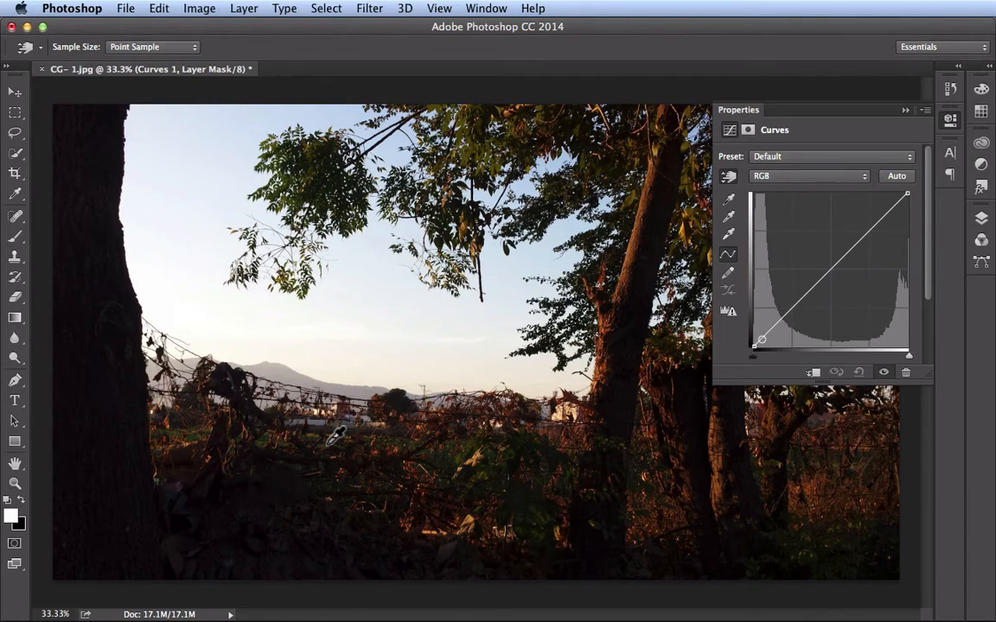
pyautogui.moveTo(318, 501)
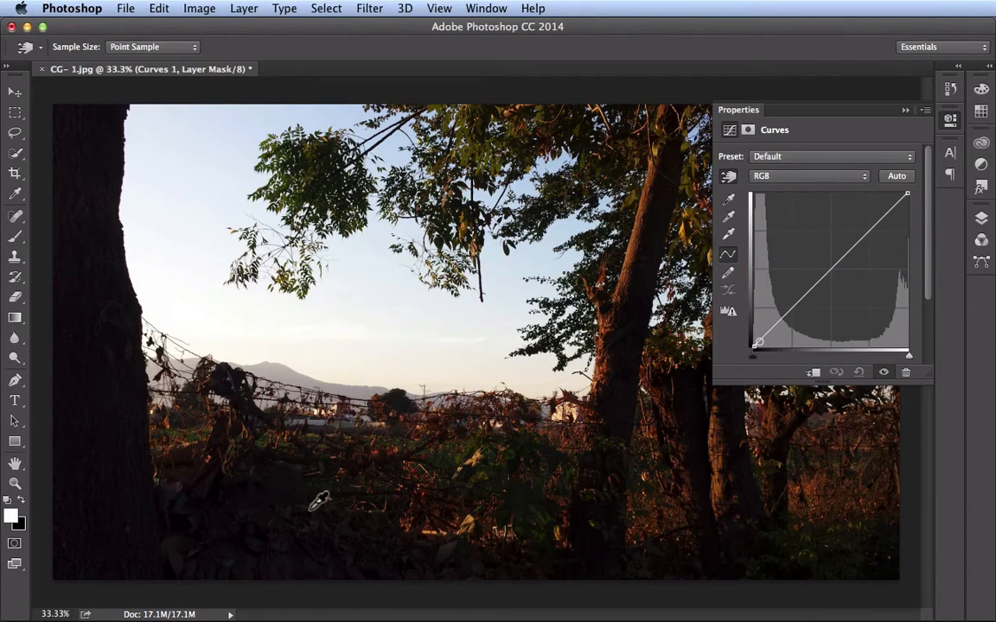
# Drag up on the dark foreground to brighten it, then drag down on the bright sky to grey it.
pyautogui.moveTo(754, 343); pyautogui.dragTo(768, 332)
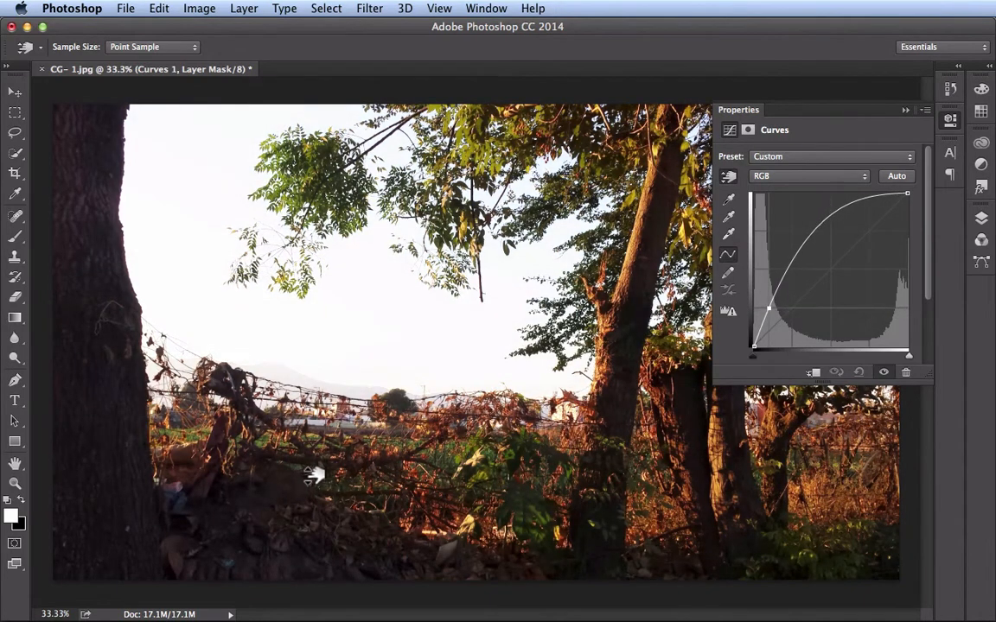
pyautogui.moveTo(754, 352); pyautogui.dragTo(760, 329)
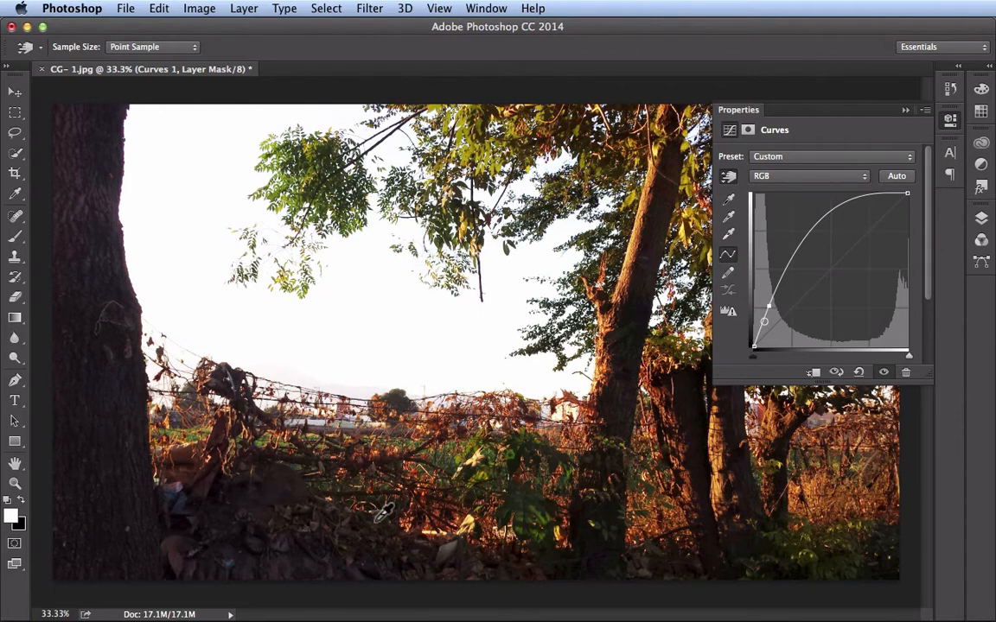
pyautogui.moveTo(277, 354)
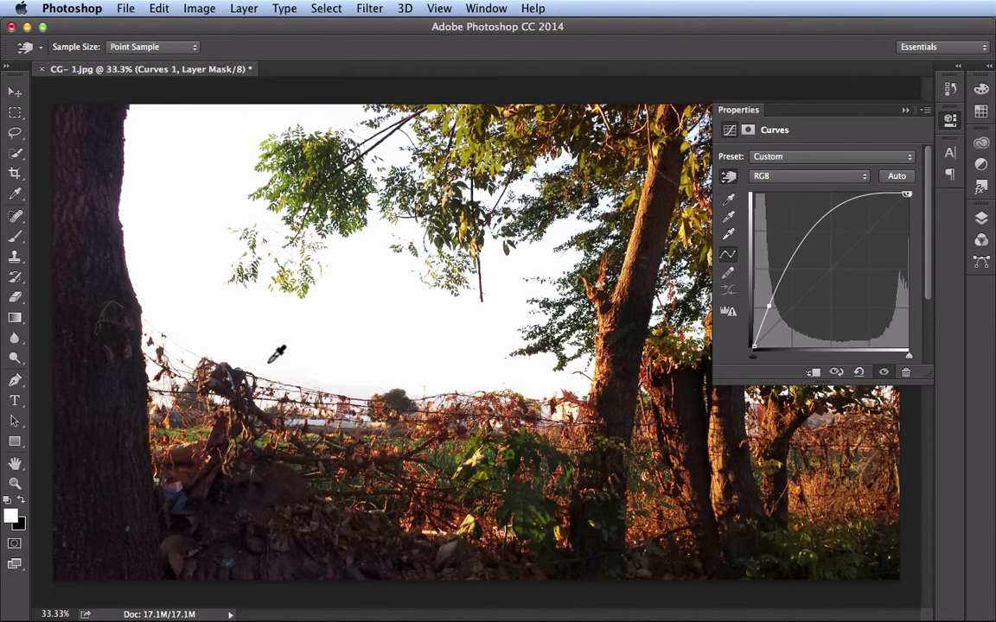
pyautogui.moveTo(187, 251)
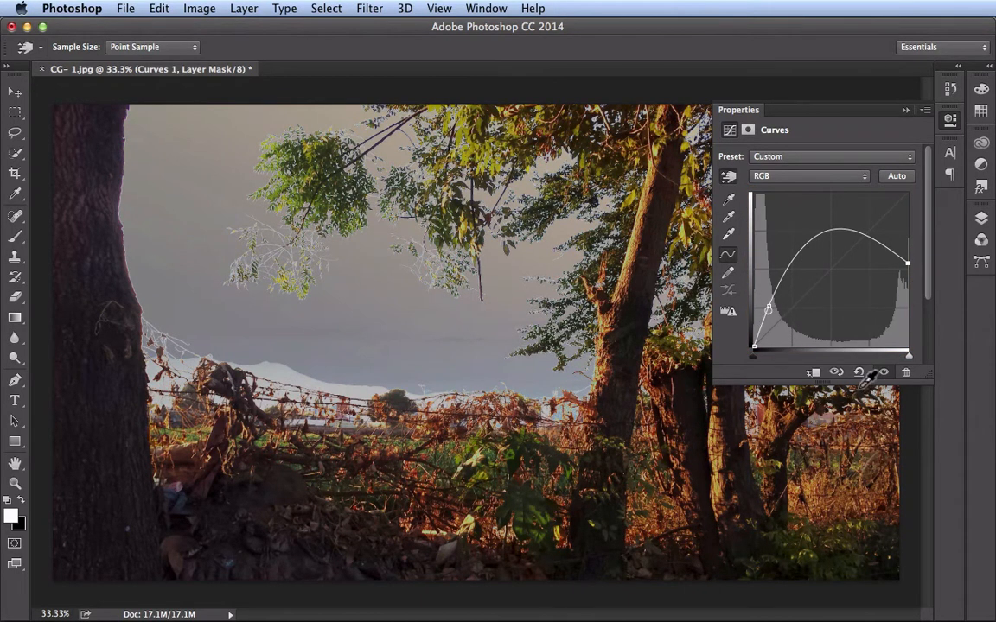
# Reset the curve to its default straight line and anchor a point at the midtone centre.
pyautogui.click(857, 373)
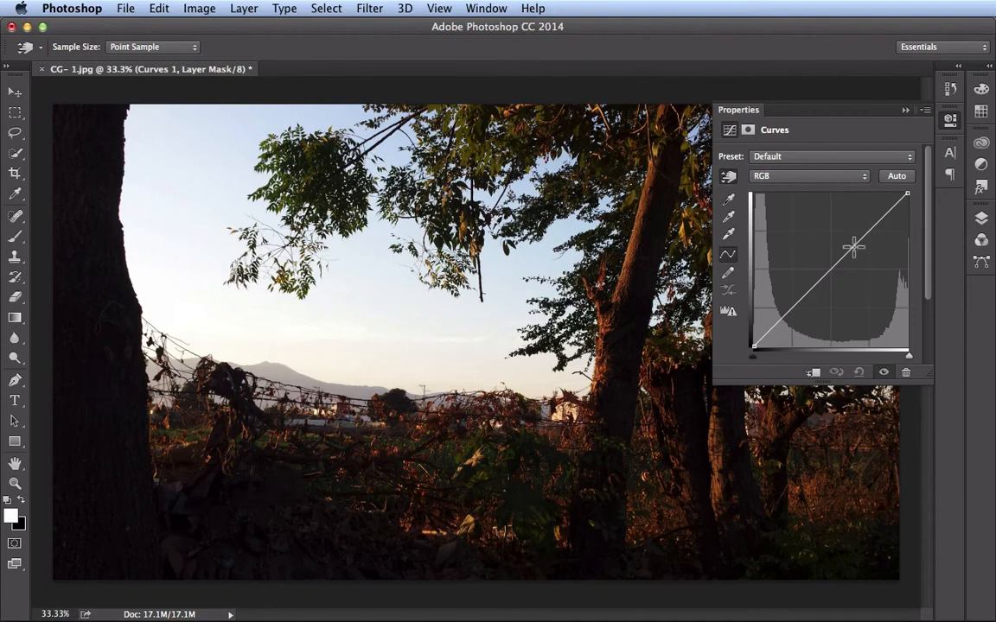
pyautogui.moveTo(831, 268)
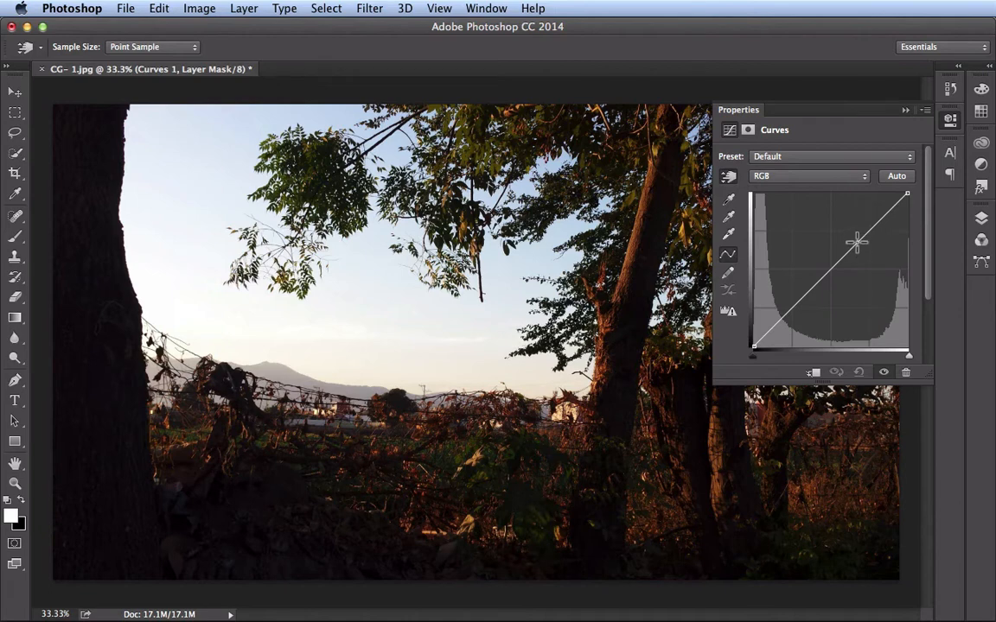
pyautogui.moveTo(855, 240); pyautogui.dragTo(854, 242)
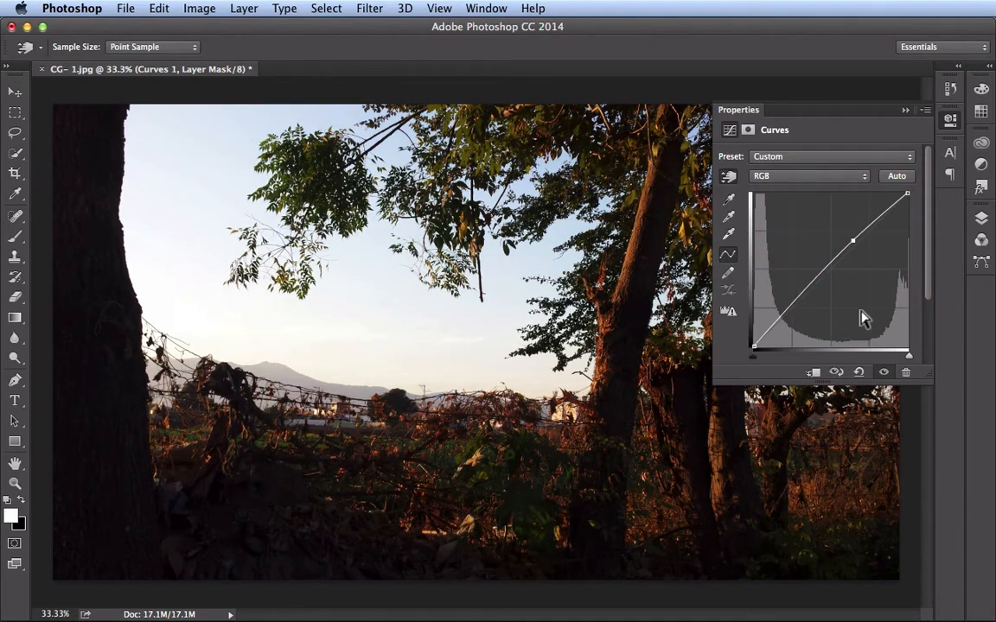
pyautogui.moveTo(843, 297)
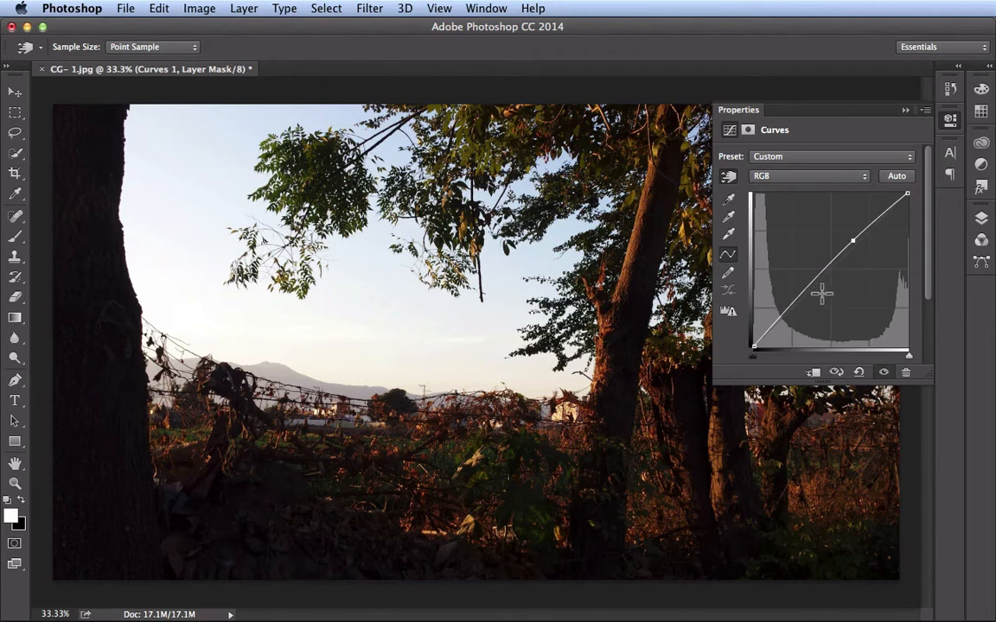
pyautogui.moveTo(814, 300)
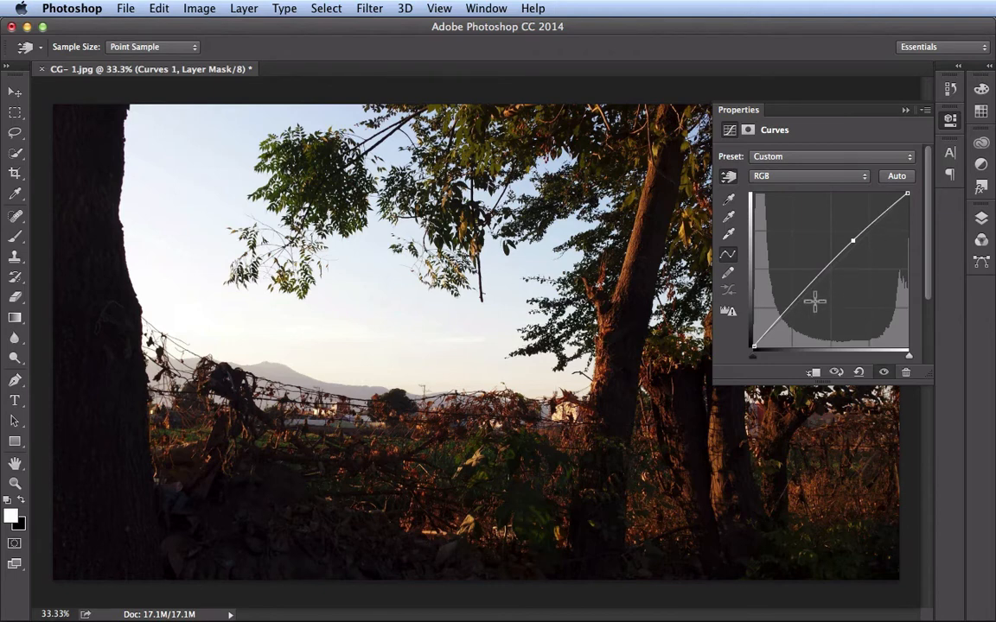
# Lift a new shadow-range point upward so the foreground brightens while the midtone point holds.
pyautogui.click(857, 372)
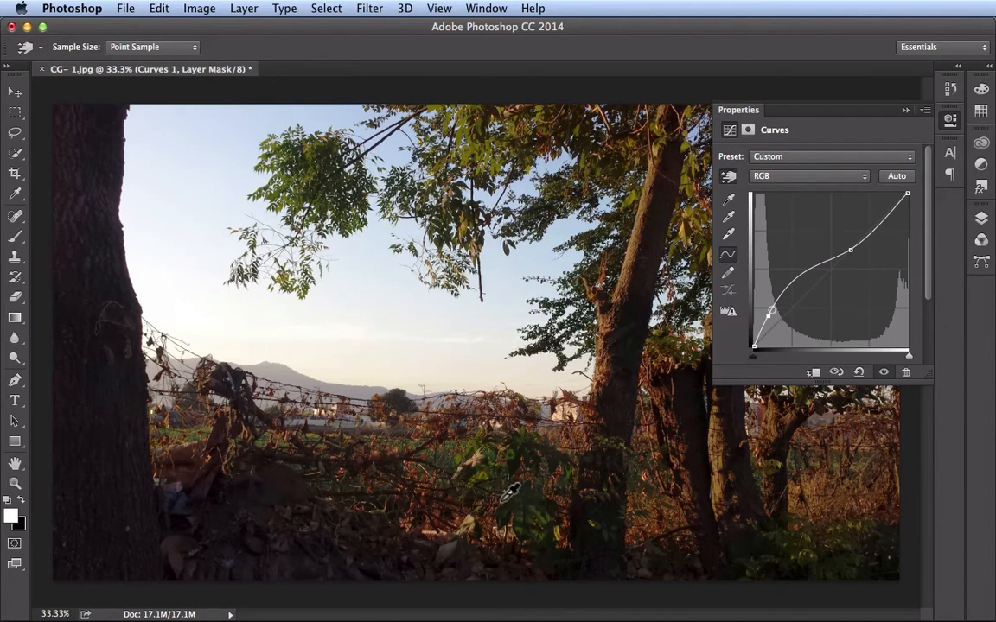
pyautogui.moveTo(851, 251); pyautogui.dragTo(864, 249)
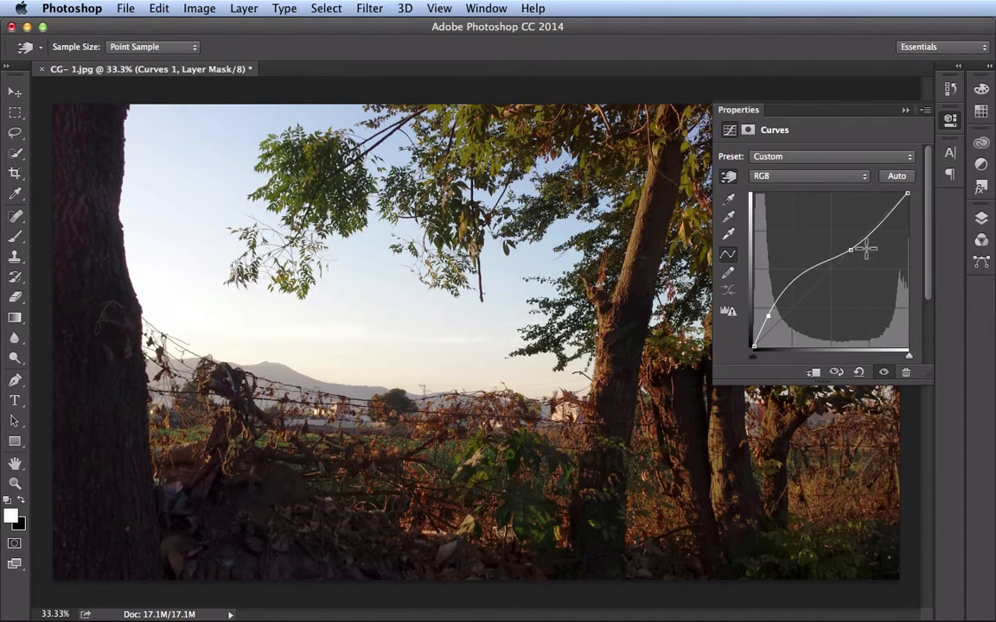